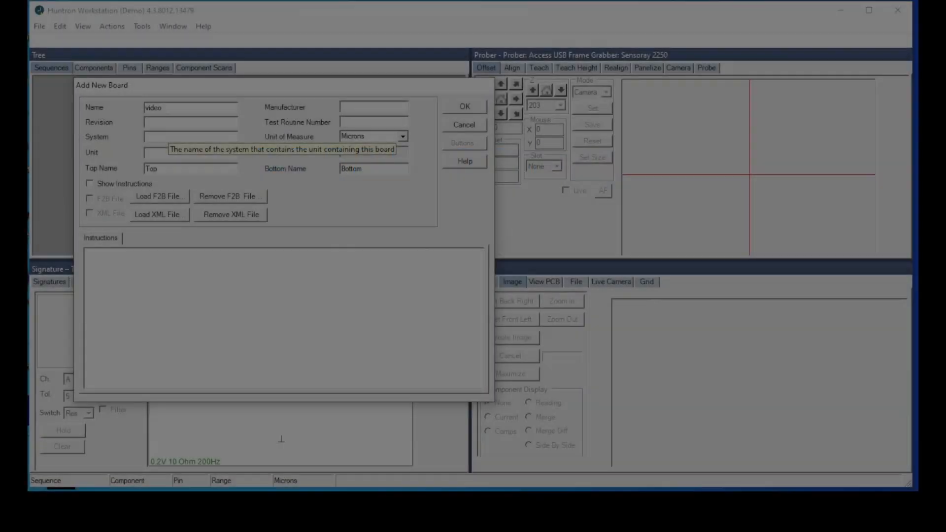
Step: Create board 'video PCB' with revision 'rev a' in the Add New Board dialog
text(PCB)
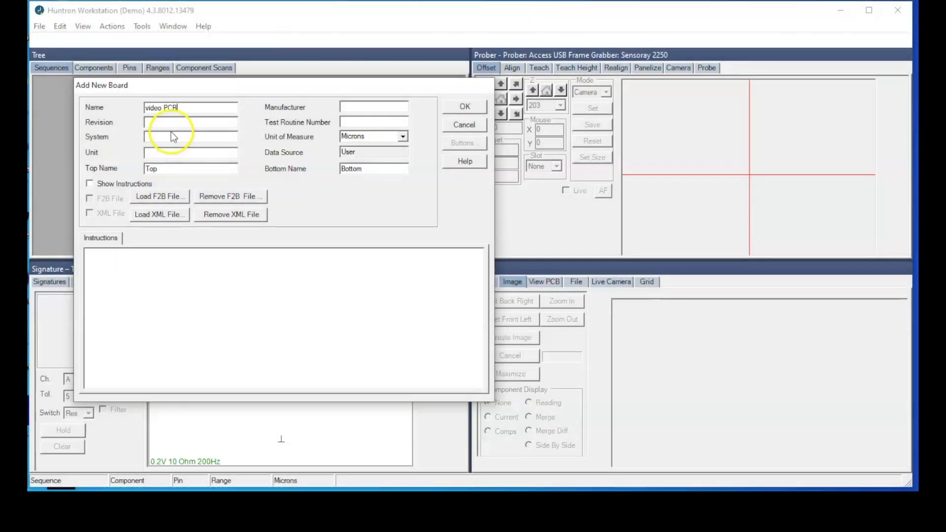
text(rev)
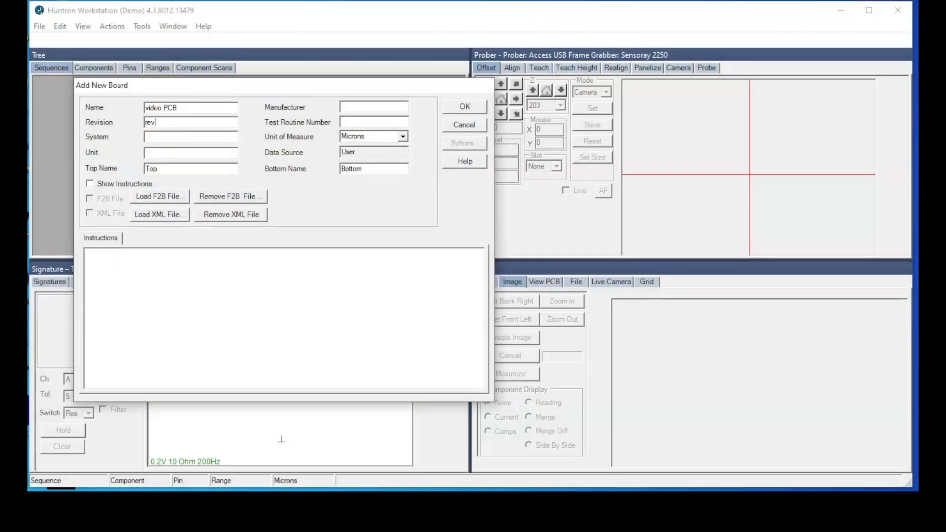
text(a)
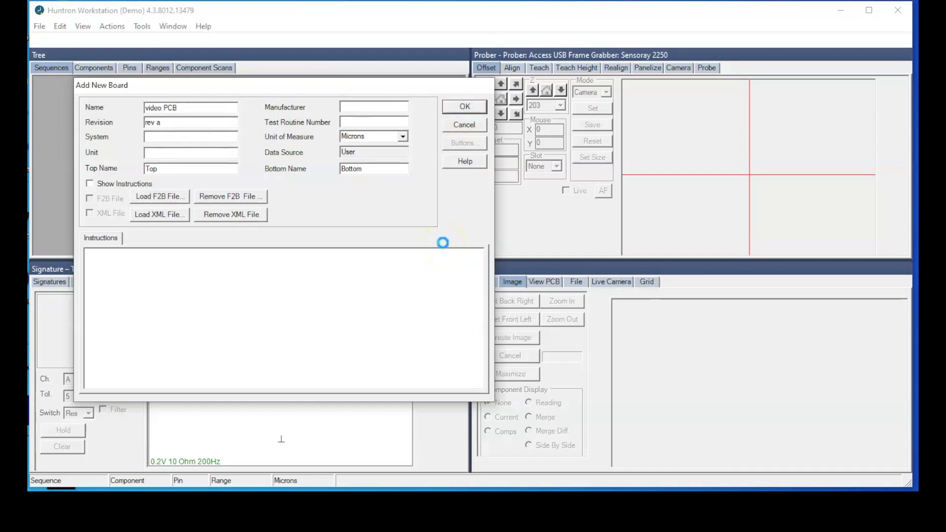
click(464, 107)
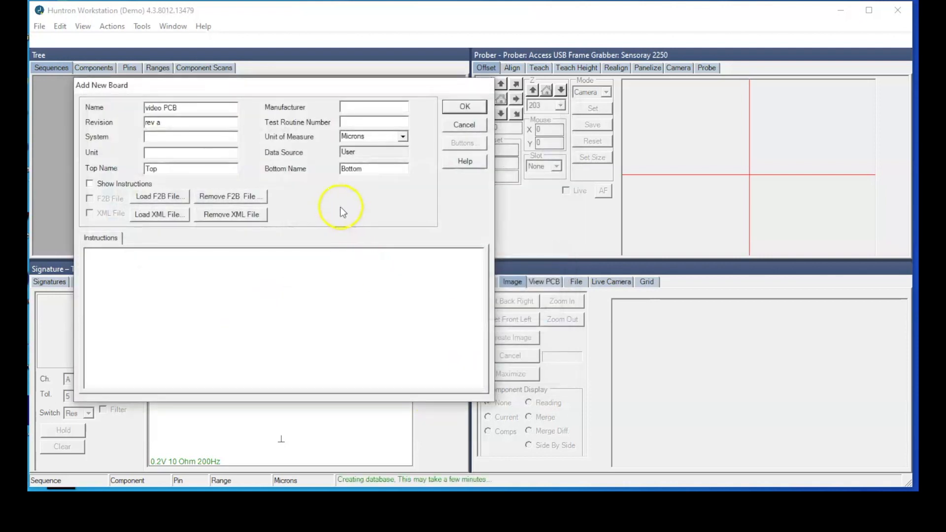
mouse_move(290, 227)
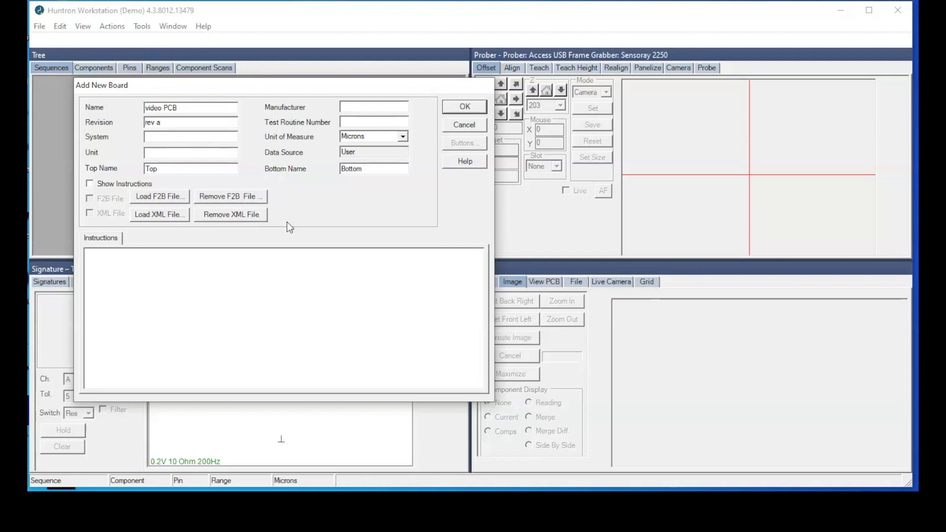
click(464, 107)
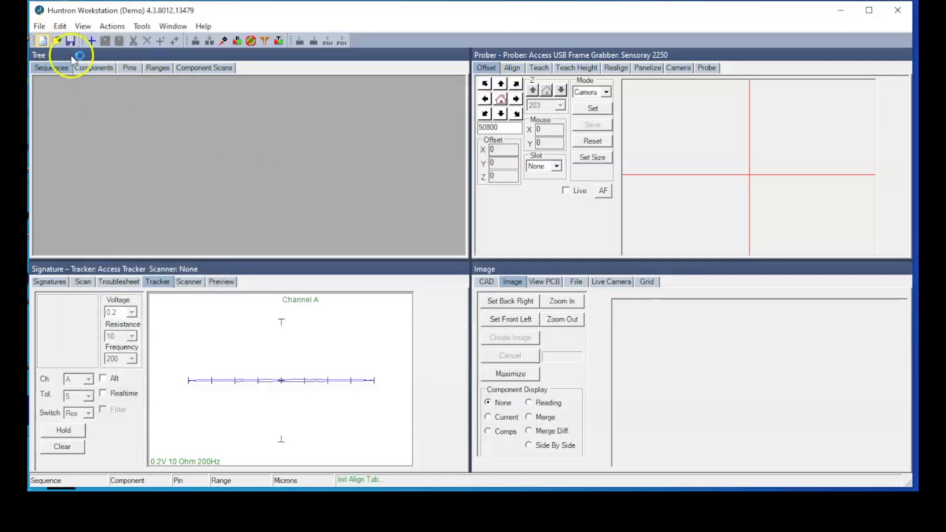
Step: Add a 'Bot' sequence and component U17 (DIP, 20 pins), then enlarge the schematic
click(58, 41)
text(T)
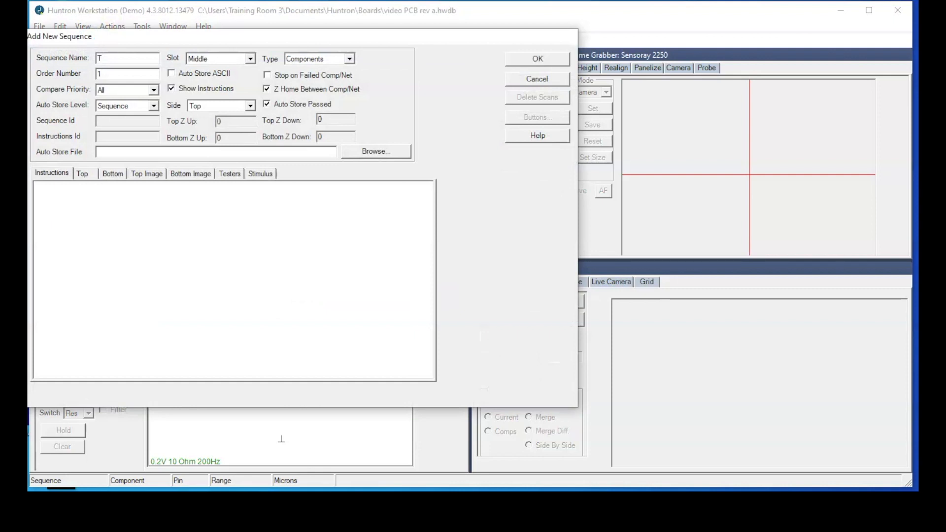
text(Bot)
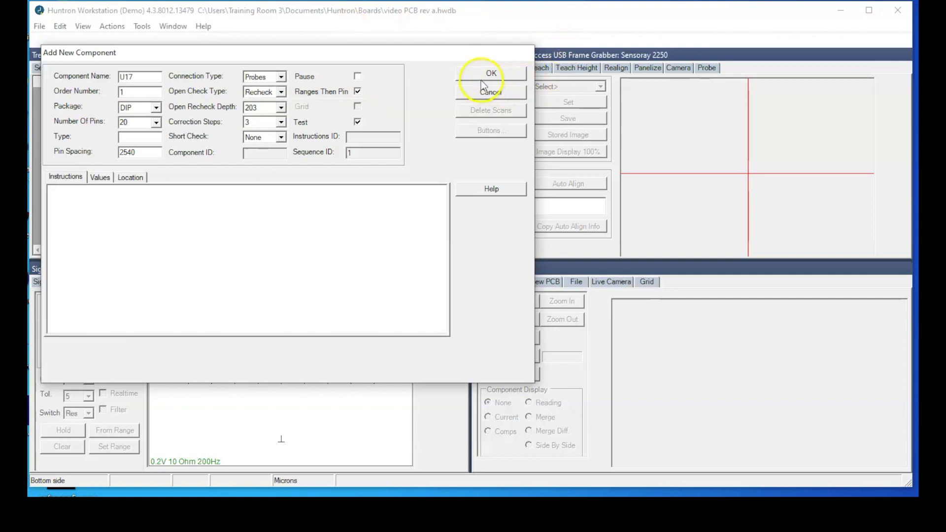
click(491, 73)
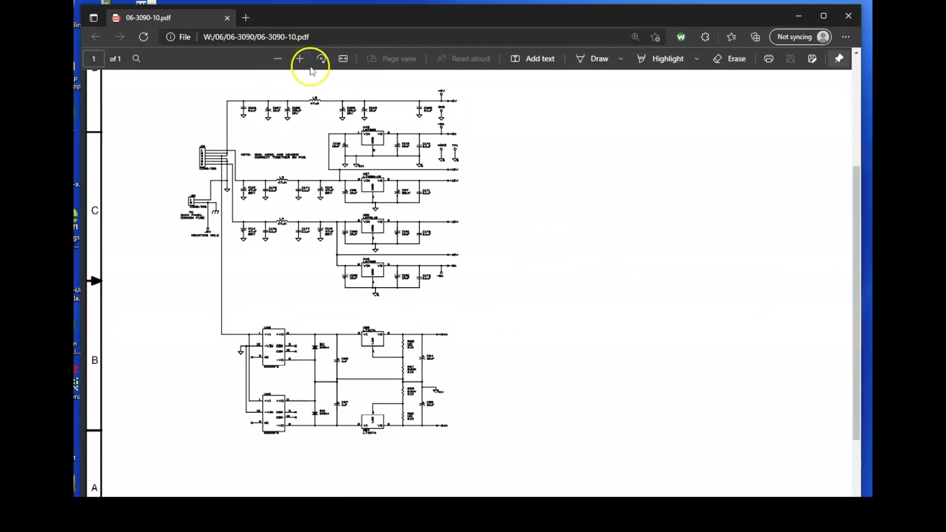
click(299, 59)
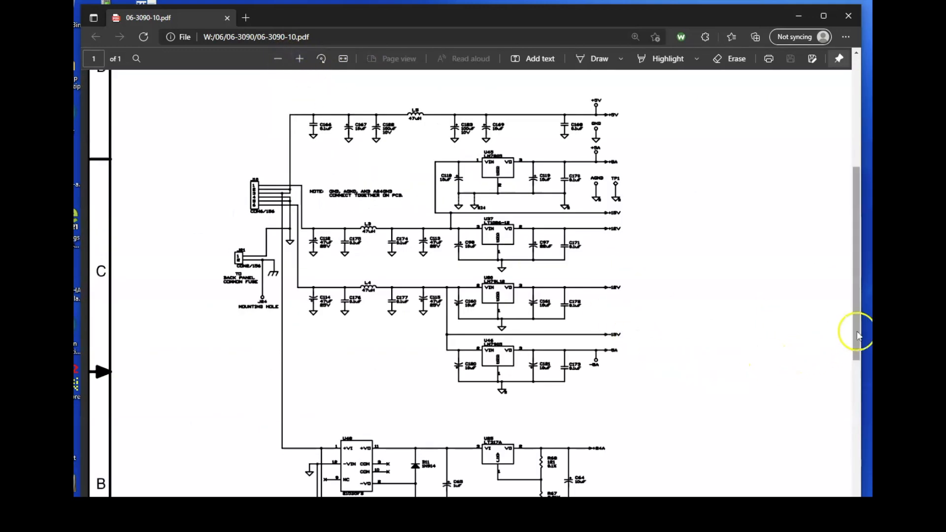
scroll(down, 3)
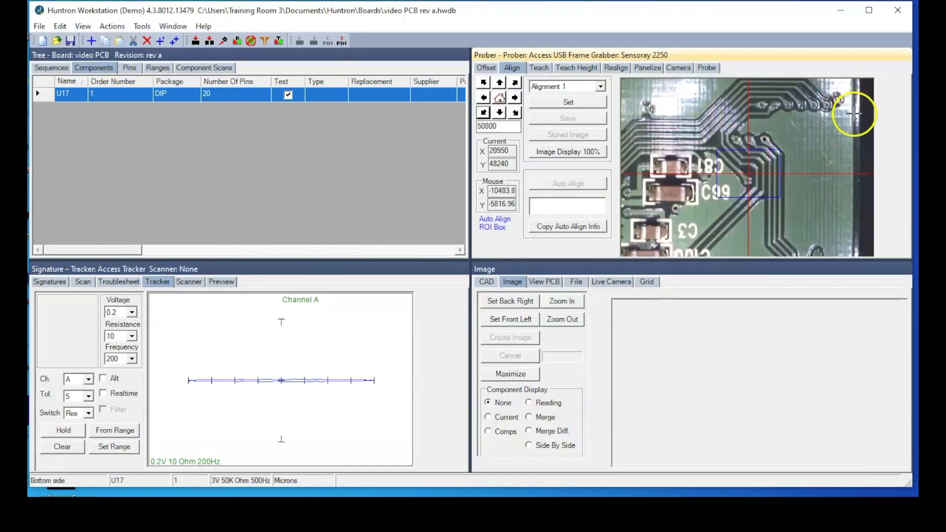
mouse_move(864, 127)
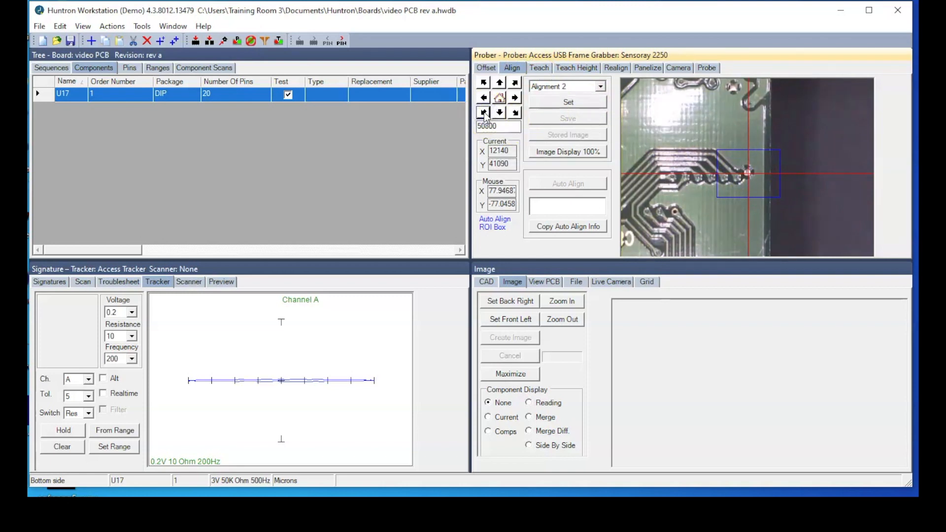
Step: Jog the prober camera across the board to the second alignment point
click(483, 113)
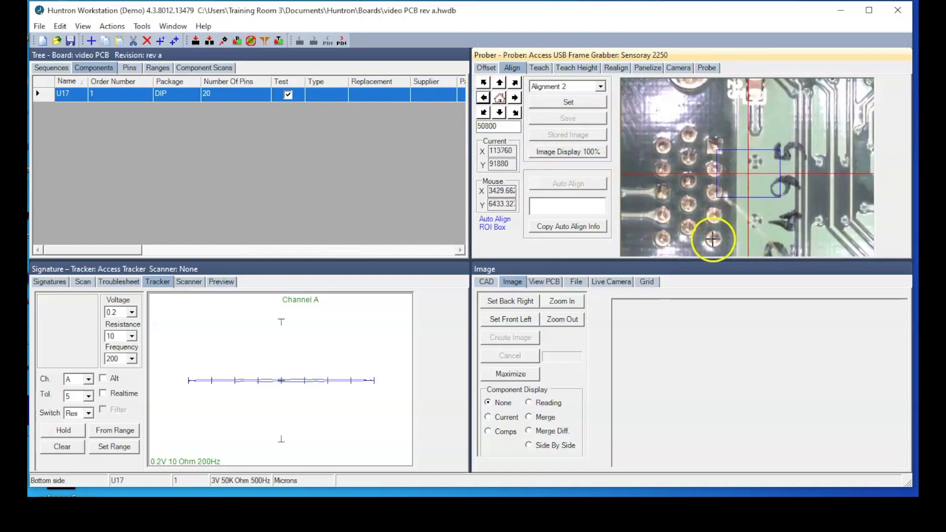
mouse_move(813, 243)
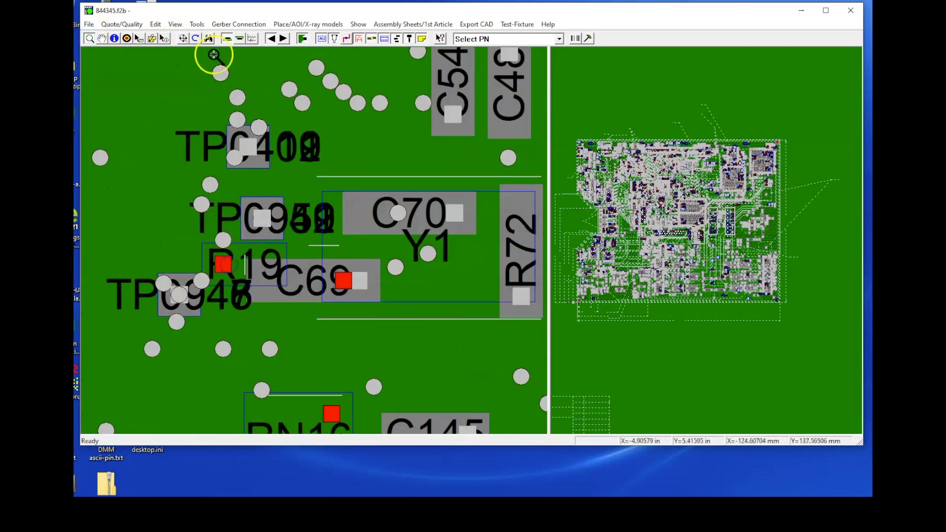
mouse_move(259, 127)
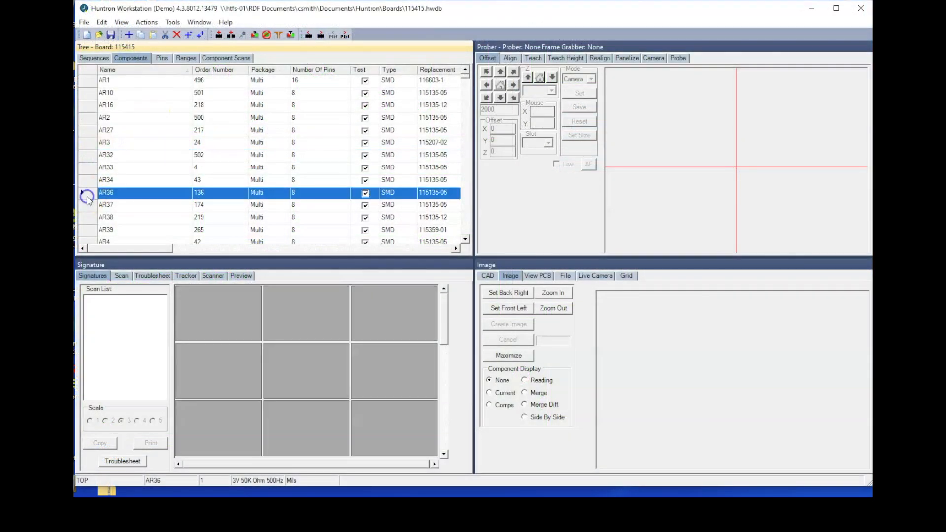
Step: Show board 115415's tracker ranges and set Range 1's voltage to 3
click(186, 58)
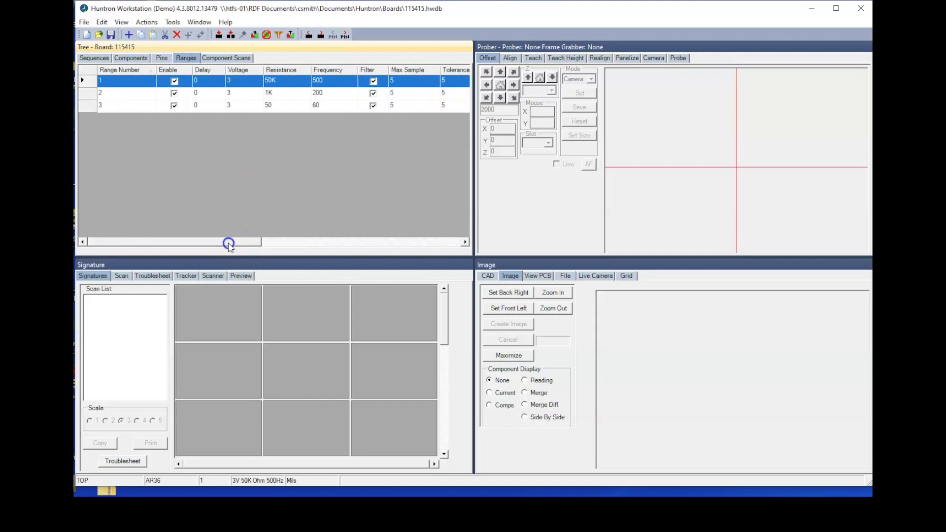
click(255, 81)
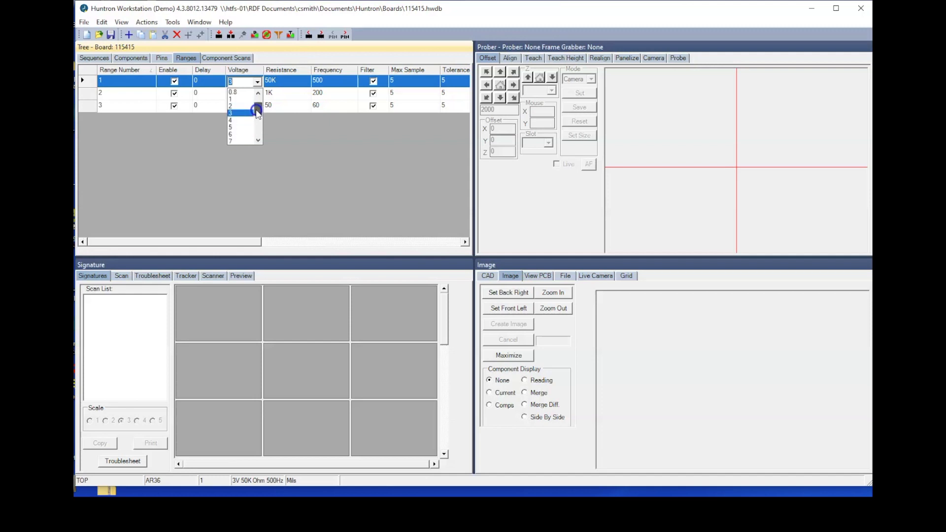
click(231, 113)
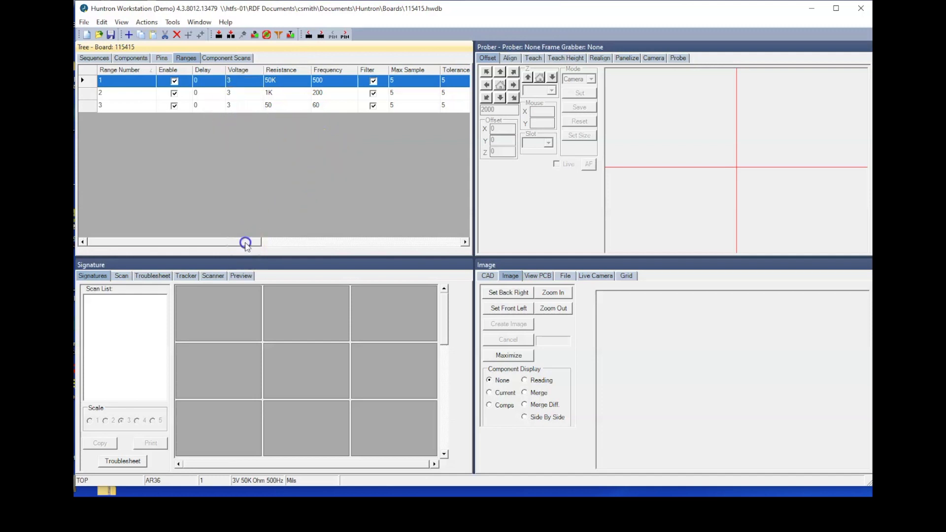